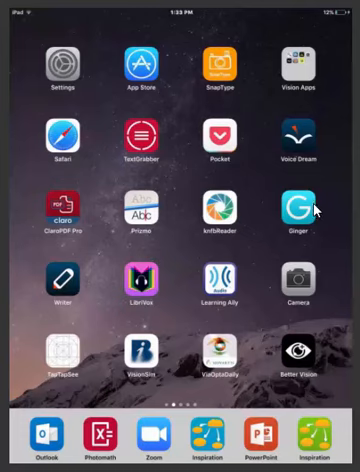
{"action": "mouse_move", "coordinate": [314, 211]}
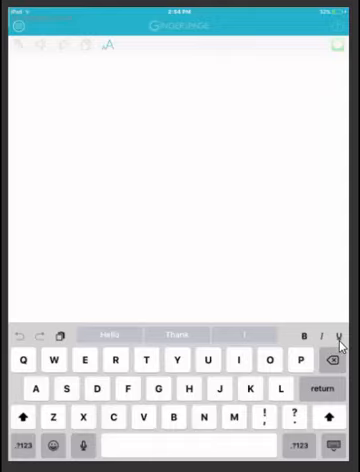
{"action": "mouse_move", "coordinate": [60, 98]}
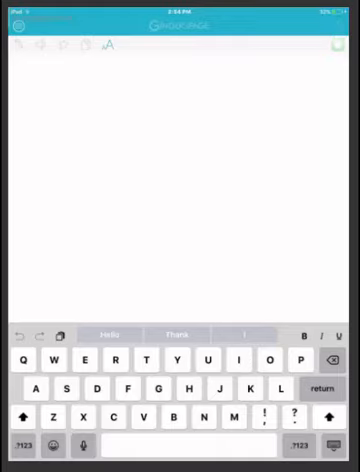
- Tap the Ginger Page writing area so the on-screen keyboard appears for typing
{"action": "left_click", "coordinate": [113, 46]}
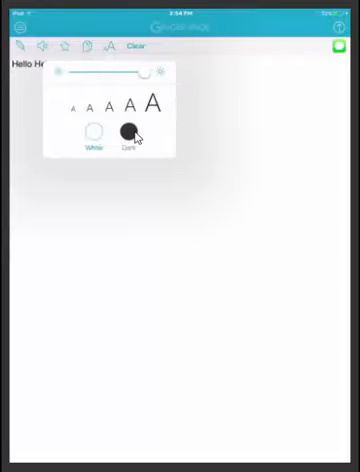
- Open the 'AA' popover with text size, brightness and light/dark theme options
{"action": "left_click", "coordinate": [15, 25]}
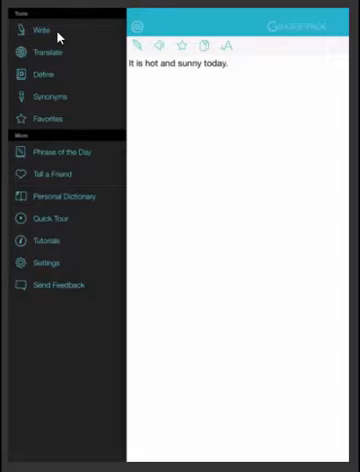
{"action": "mouse_move", "coordinate": [68, 60]}
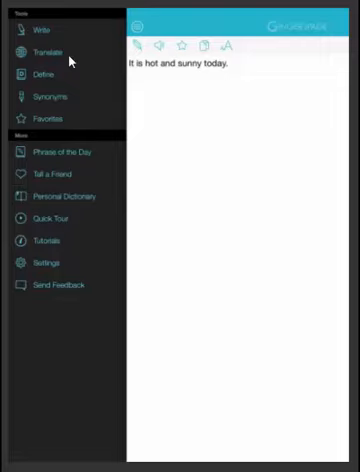
{"action": "mouse_move", "coordinate": [74, 101]}
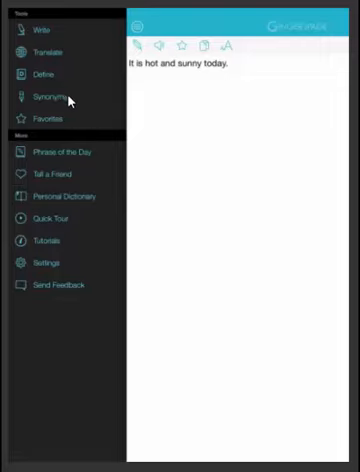
{"action": "mouse_move", "coordinate": [75, 124]}
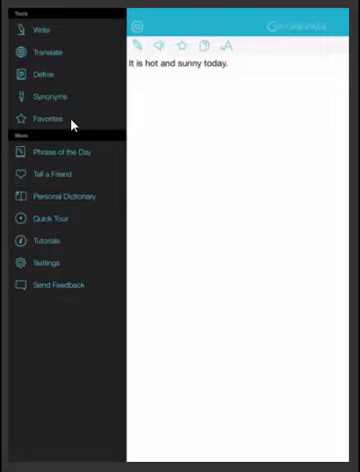
{"action": "mouse_move", "coordinate": [80, 160]}
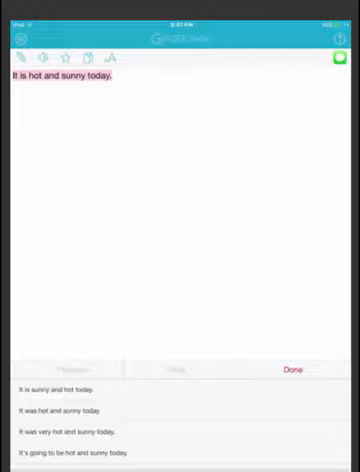
{"action": "mouse_move", "coordinate": [337, 131]}
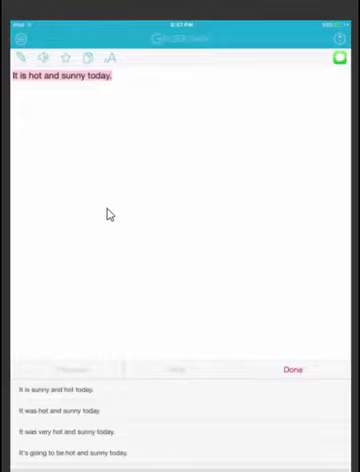
{"action": "mouse_move", "coordinate": [178, 405]}
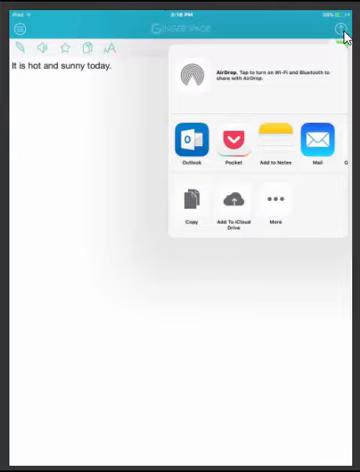
{"action": "mouse_move", "coordinate": [345, 38]}
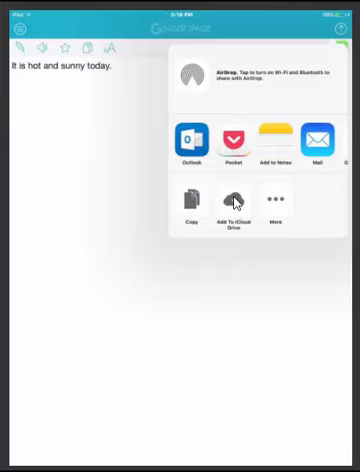
{"action": "mouse_move", "coordinate": [277, 213]}
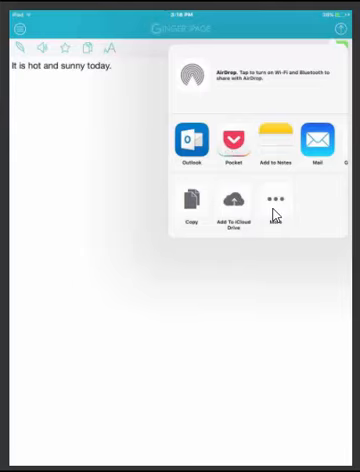